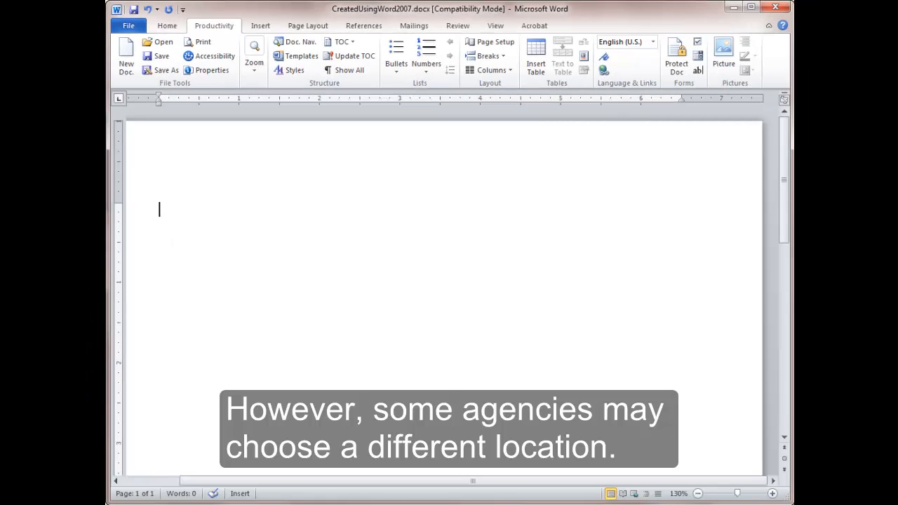
Step: Switch to the Home tab to show Word's standard formatting ribbon
click(166, 25)
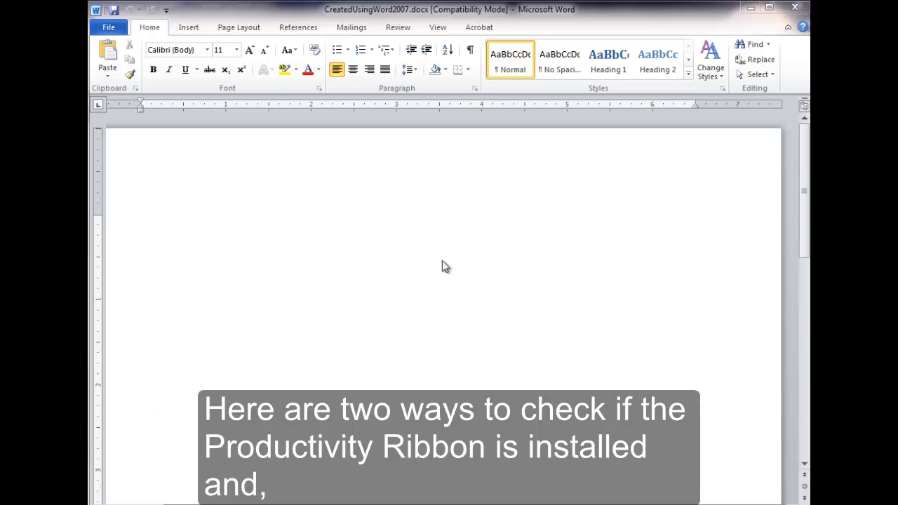
mouse_move(557, 91)
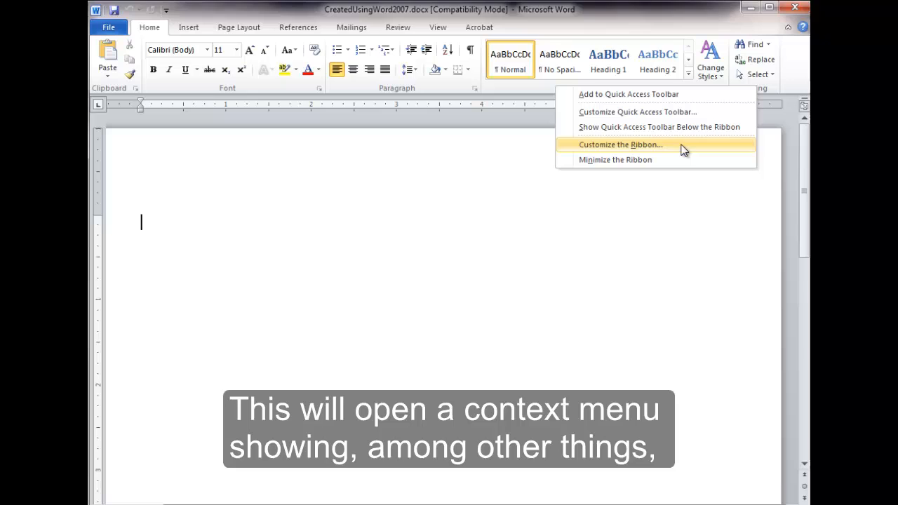
mouse_move(686, 154)
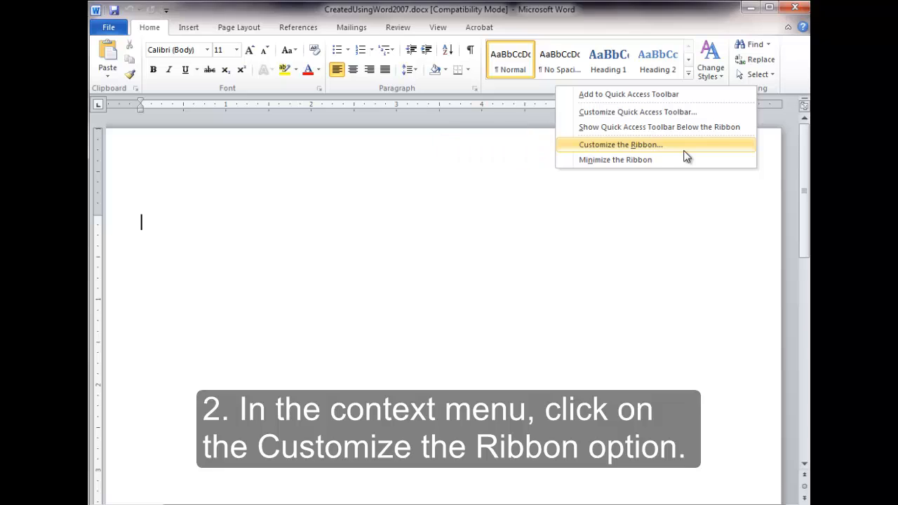
mouse_move(687, 150)
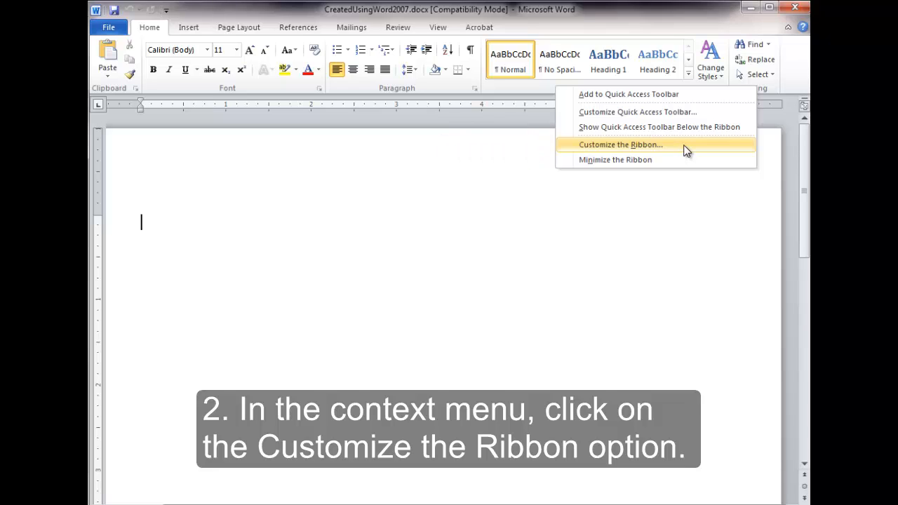
Step: Open Customize the Ribbon from the ribbon's right-click menu
click(621, 145)
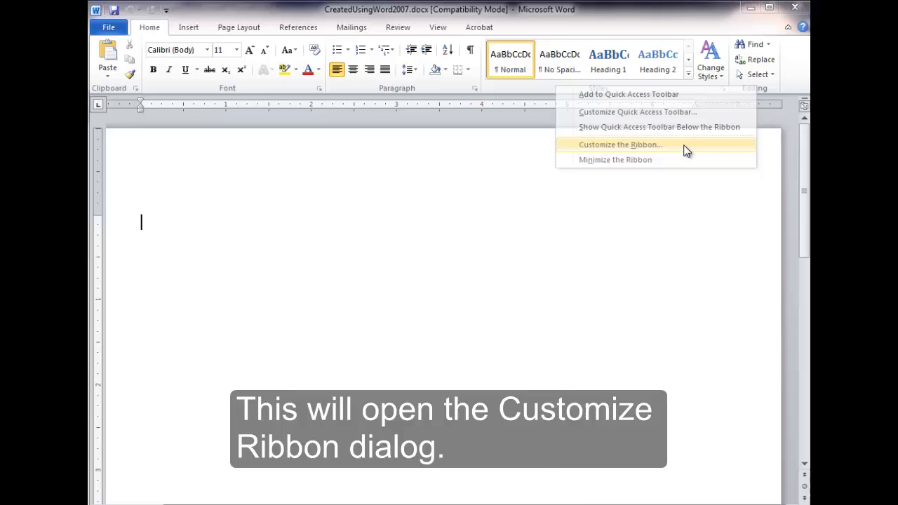
click(620, 145)
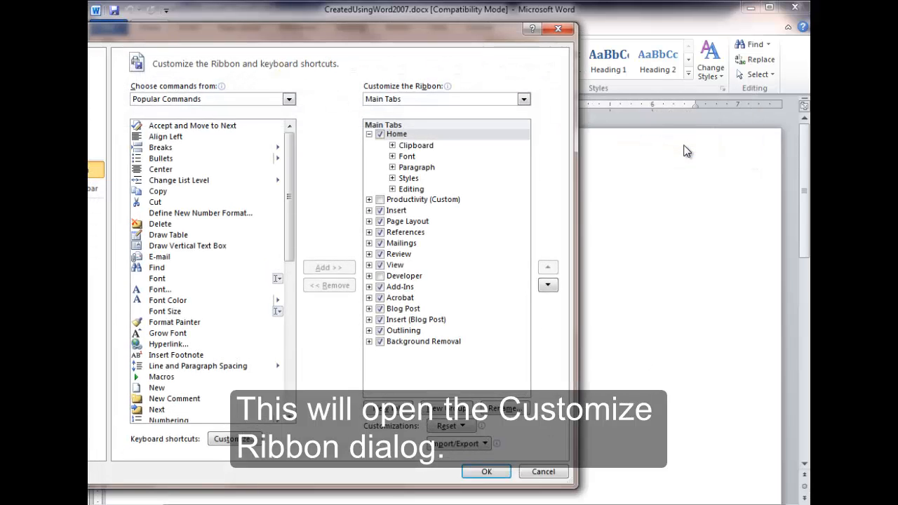
mouse_move(489, 212)
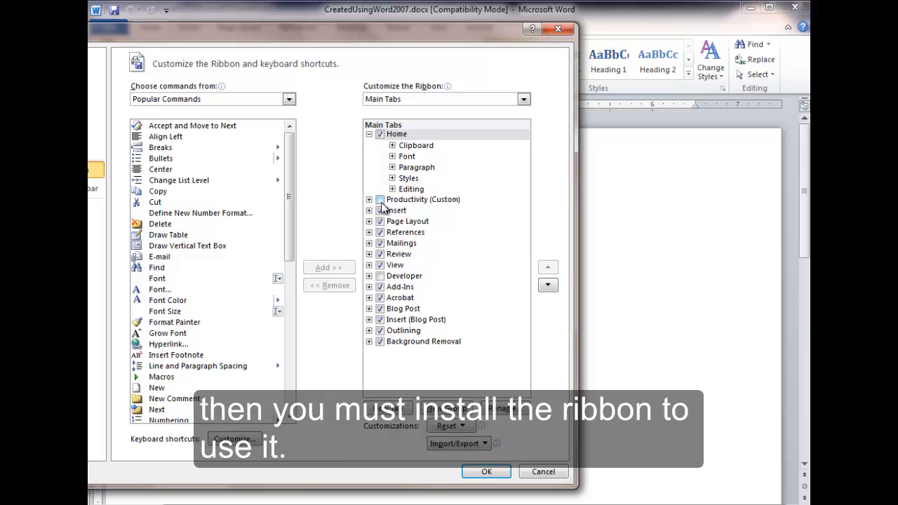
mouse_move(382, 207)
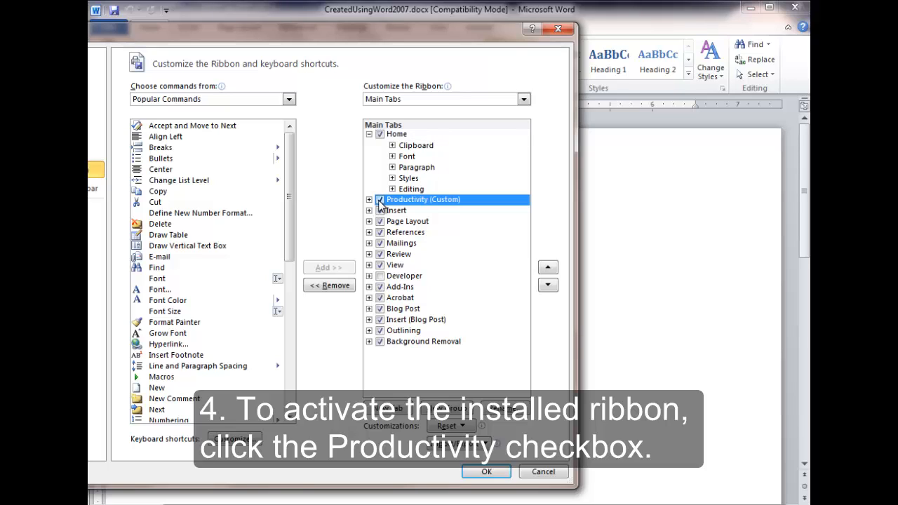
Step: Tick Productivity (Custom) in the Main Tabs list and confirm with OK
click(380, 199)
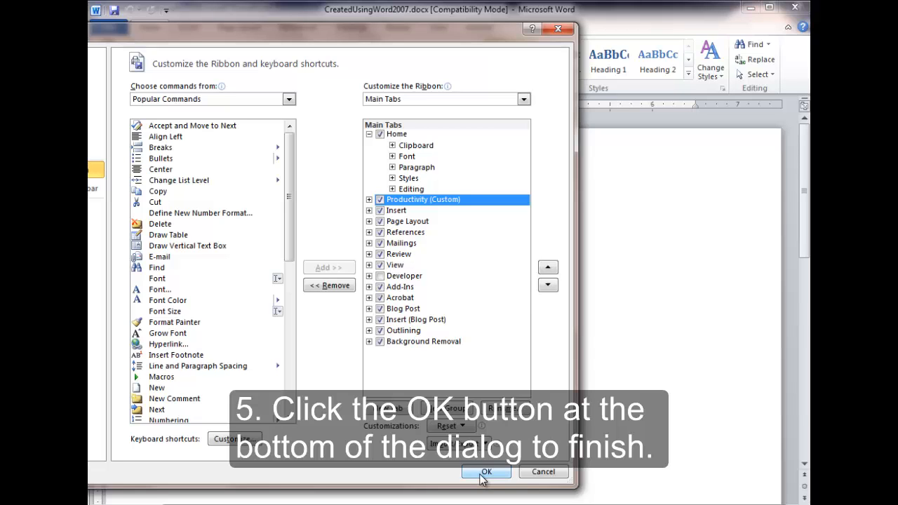
click(486, 471)
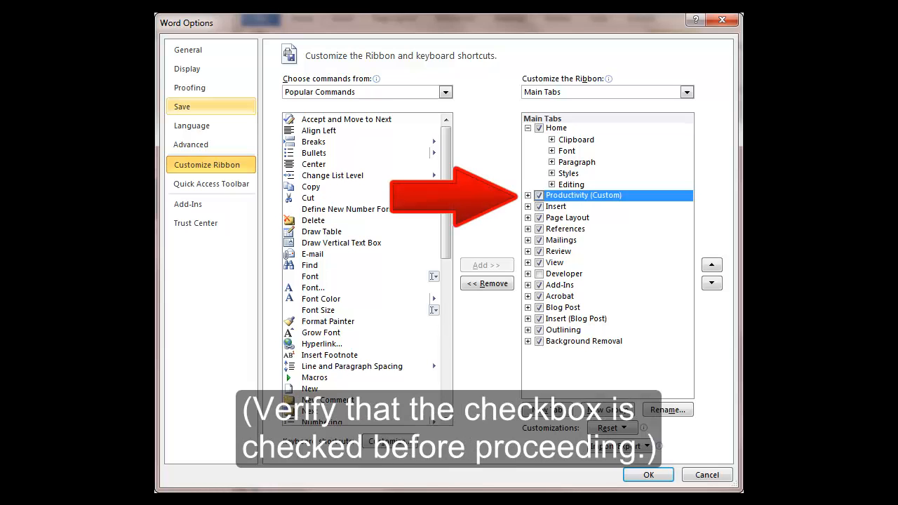
Step: Confirm Productivity (Custom) is ticked and close the Word Options dialog
click(648, 475)
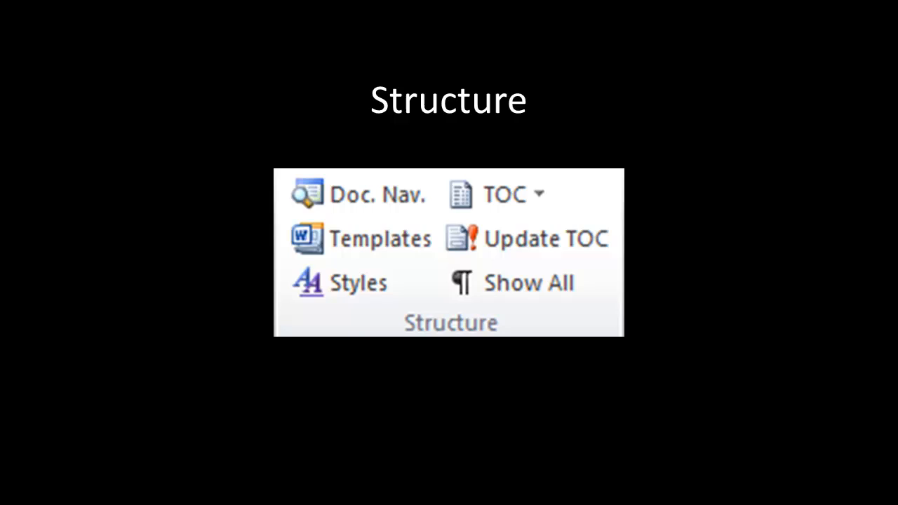
Step: Advance the overview and display the Productivity tab's file, structure, table and picture tools
key(right)
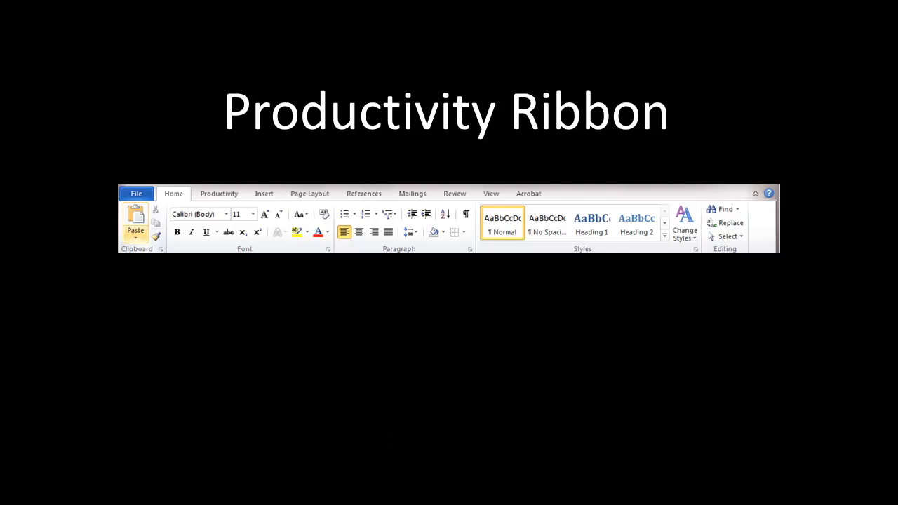
click(219, 193)
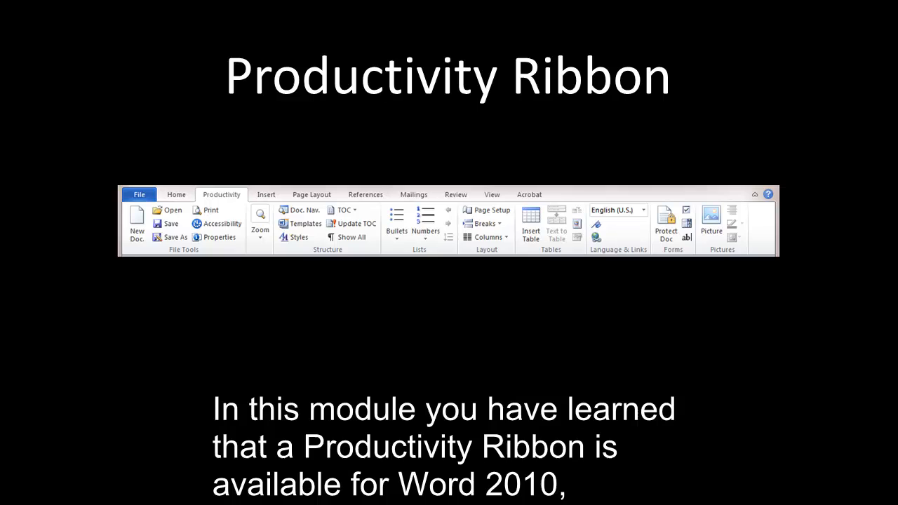